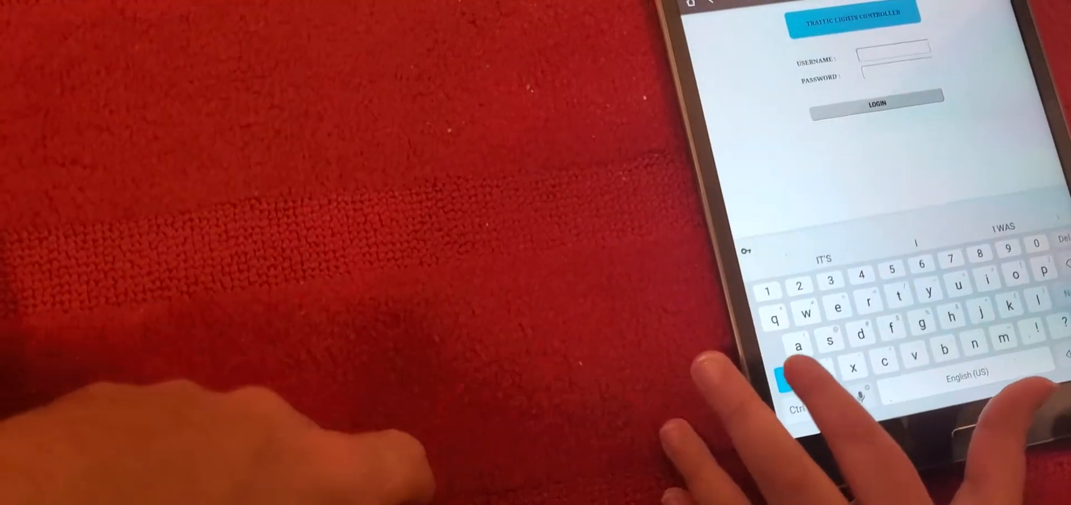
# - Log in as admin to reach the light sequence blocks
pyautogui.write('admin')
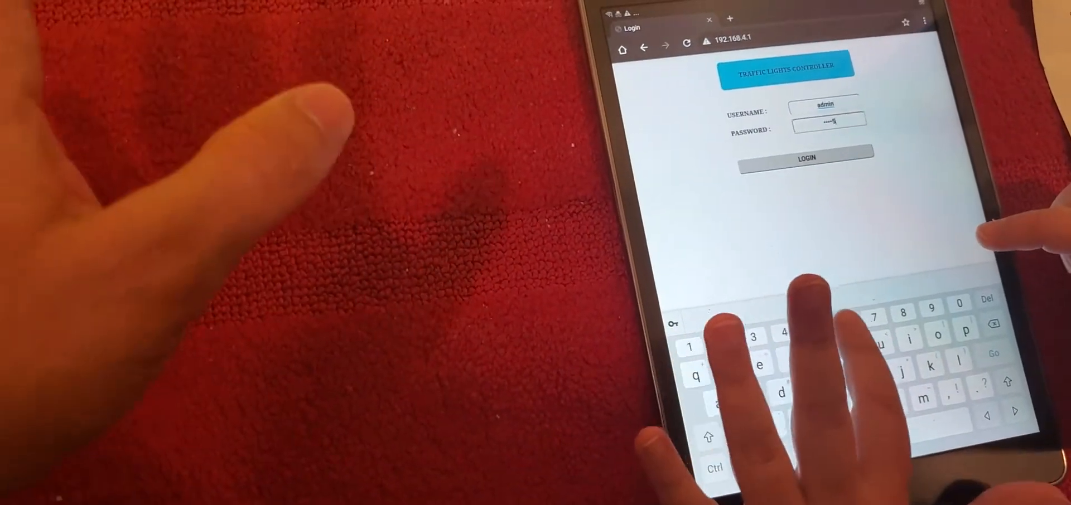
pyautogui.click(806, 158)
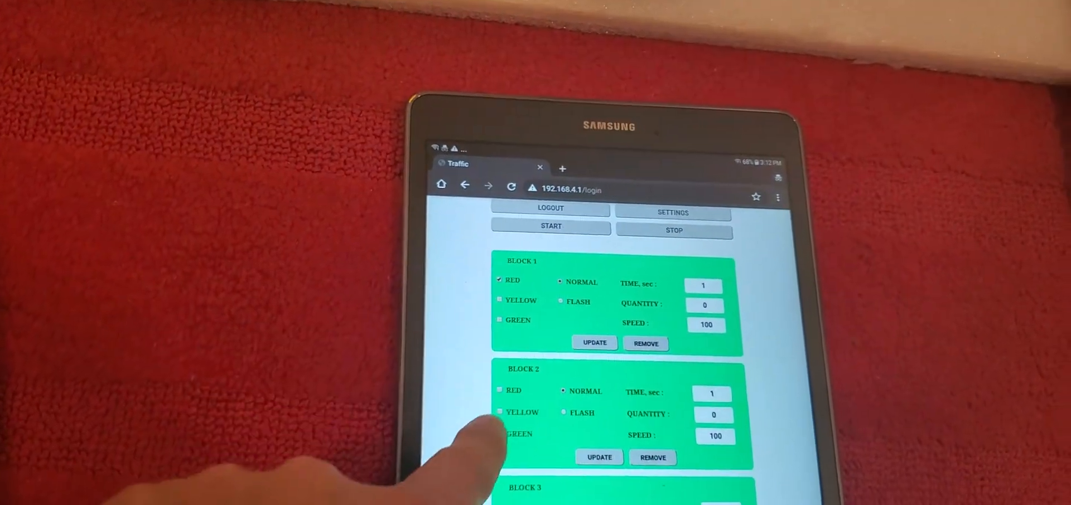
# - Set block 1 to red for 3 seconds and block 2 to green for 2 seconds
pyautogui.scroll(-3)
pyautogui.write('3')
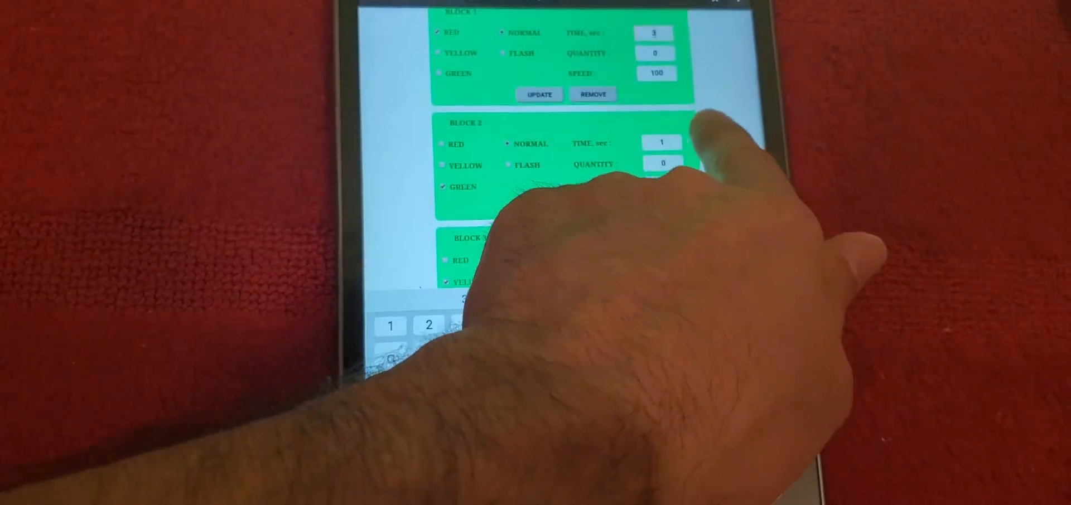
pyautogui.click(652, 147)
pyautogui.write('2')
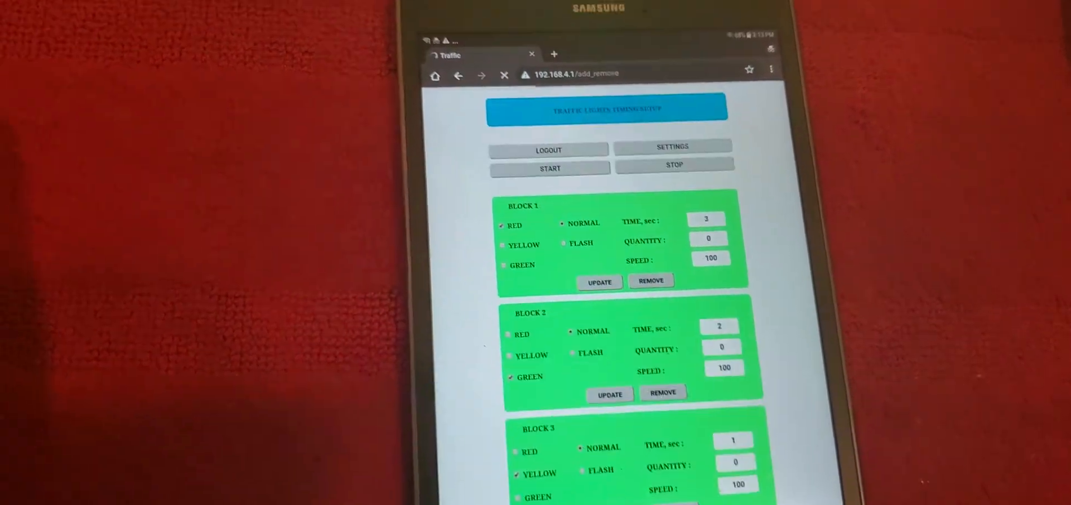
pyautogui.scroll(-3)
pyautogui.write('5')
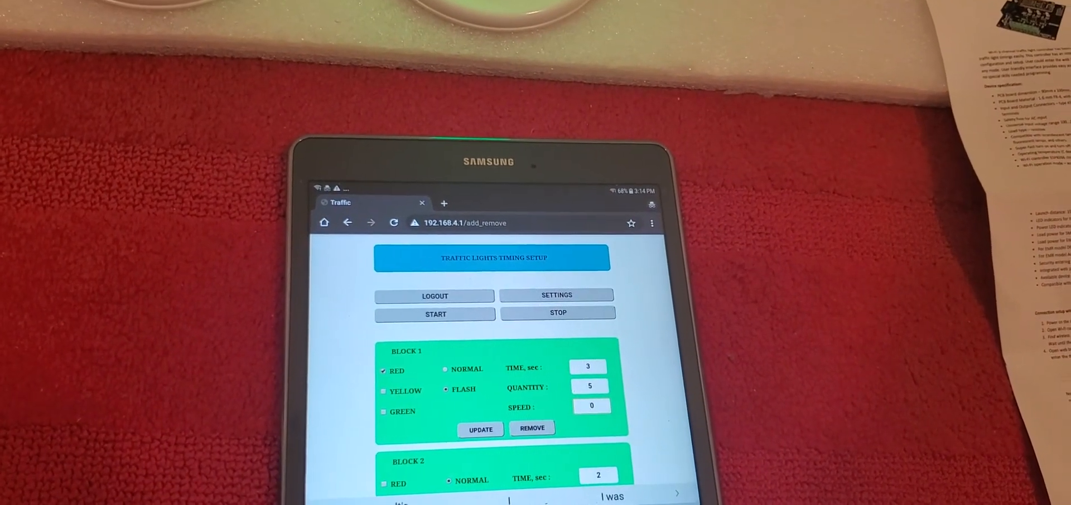
# - Scroll down to review block 1's flashing red settings at speed 400
pyautogui.scroll(-3)
pyautogui.write('400')
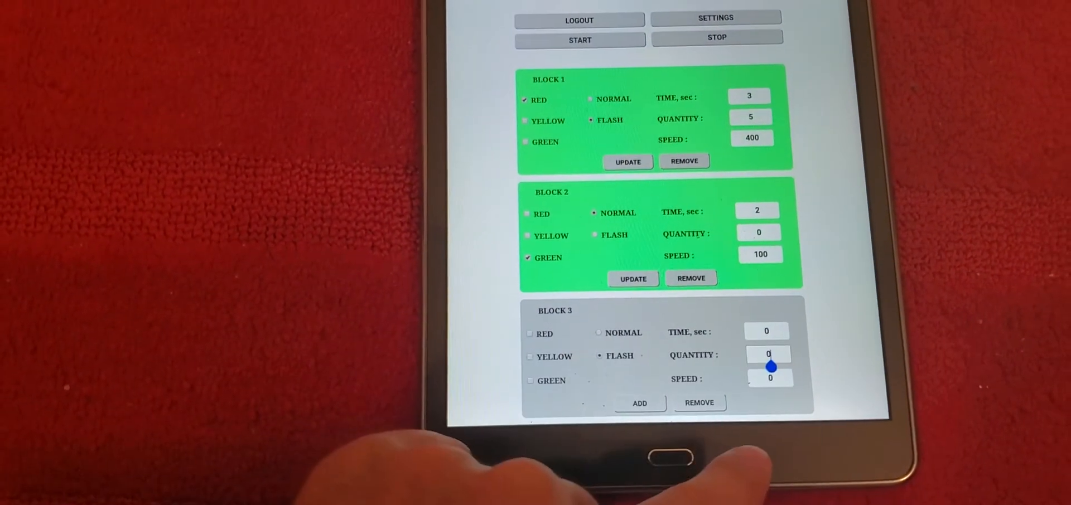
# - Enter a flash quantity of 5 for the new yellow third block
pyautogui.click(767, 354)
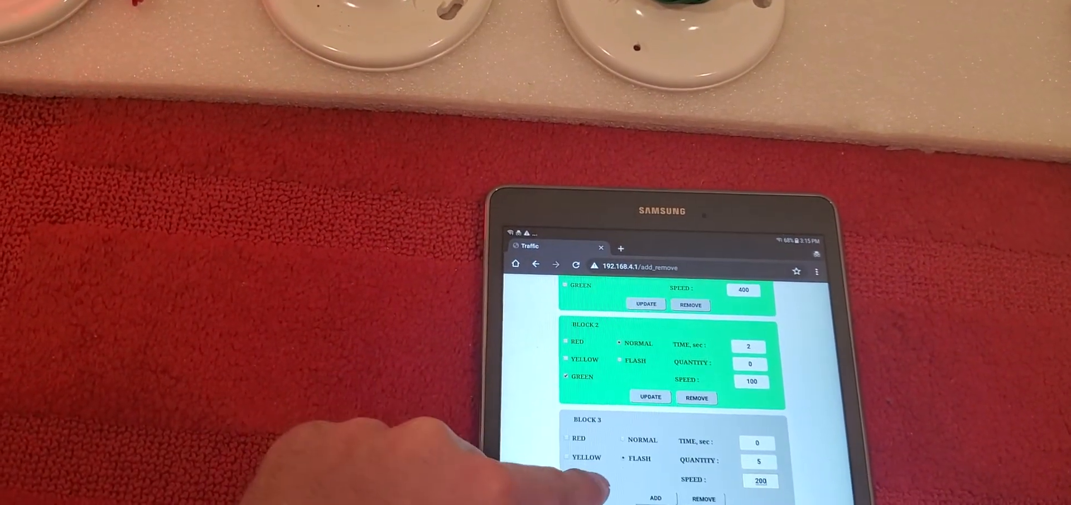
pyautogui.scroll(-3)
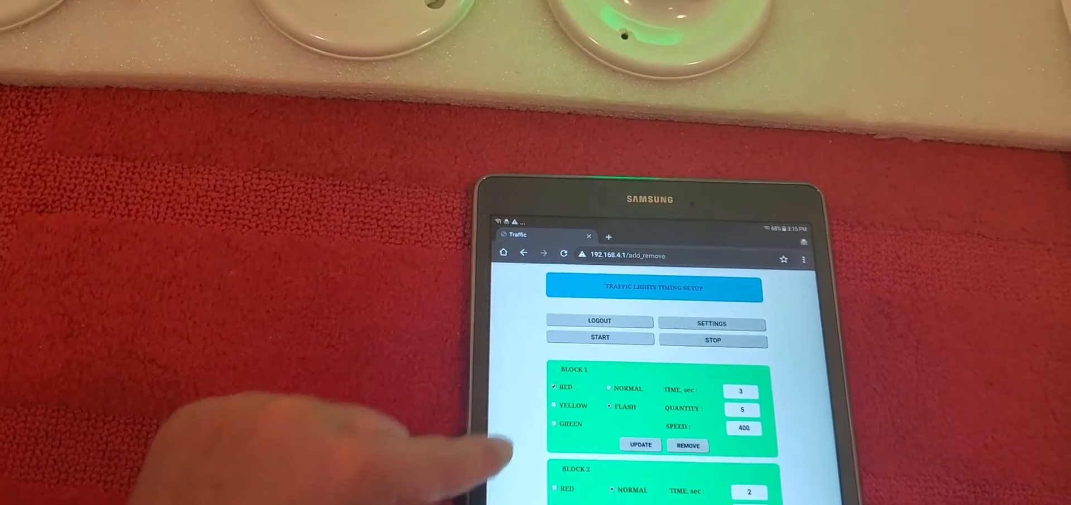